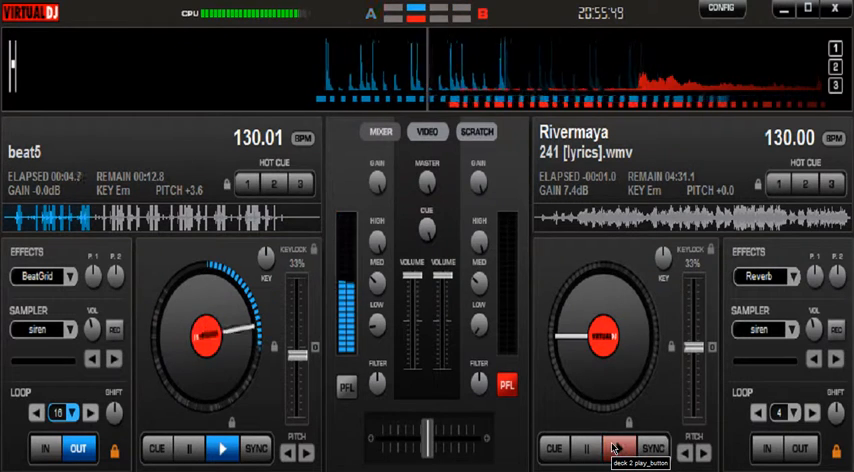
Start the Rivermaya video playing on deck 2 alongside beat5 on deck 1.
click(616, 442)
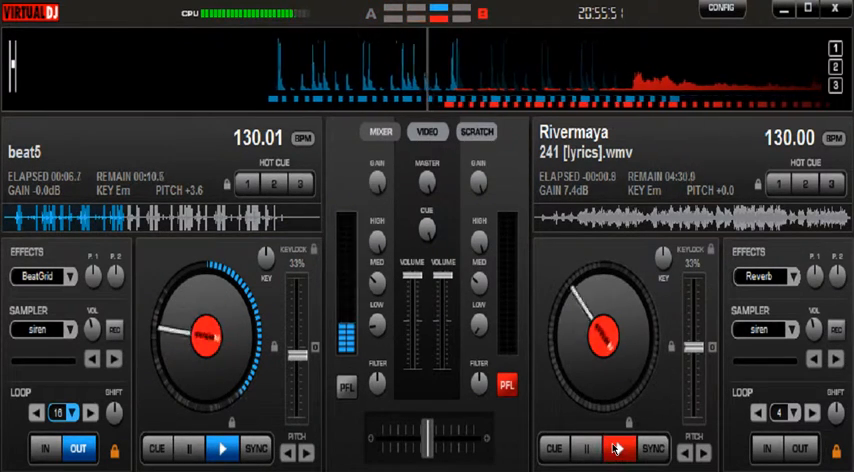